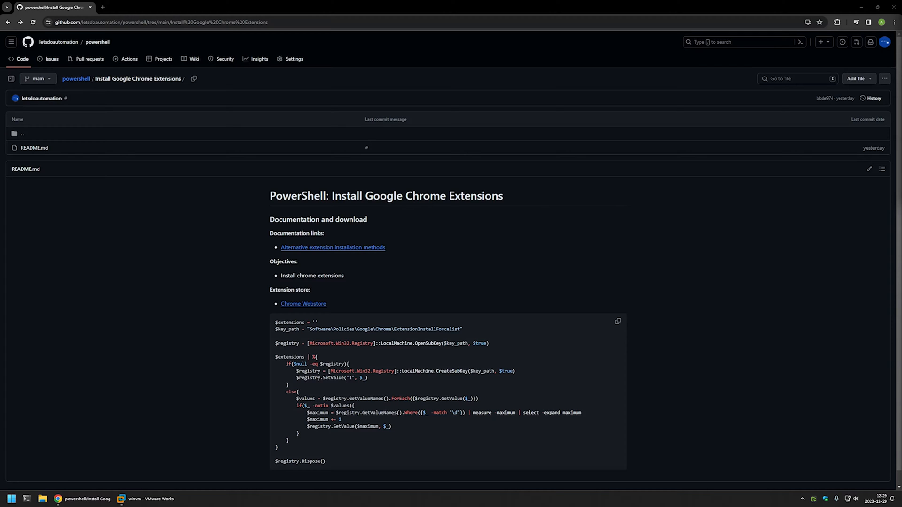
Copy the install script, launch PowerShell ISE as administrator, and show the Script pane
triple_click(374, 357)
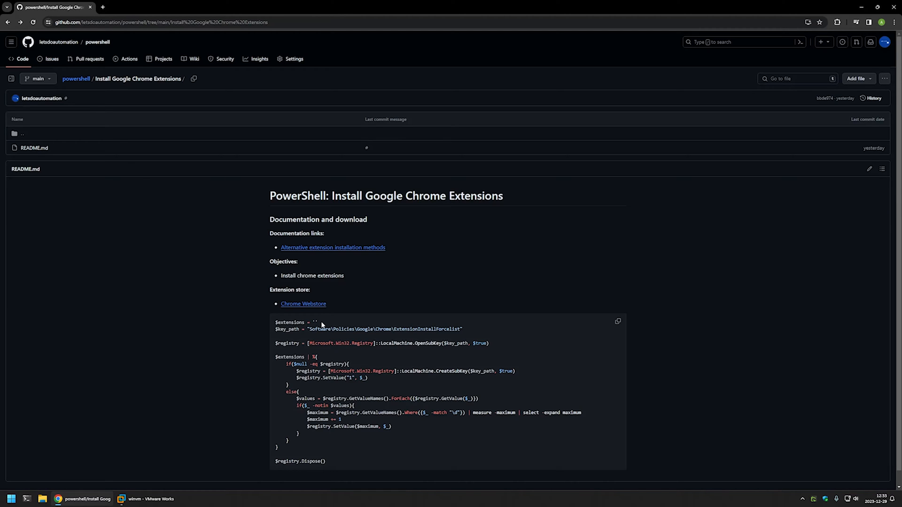
mouse_move(580, 328)
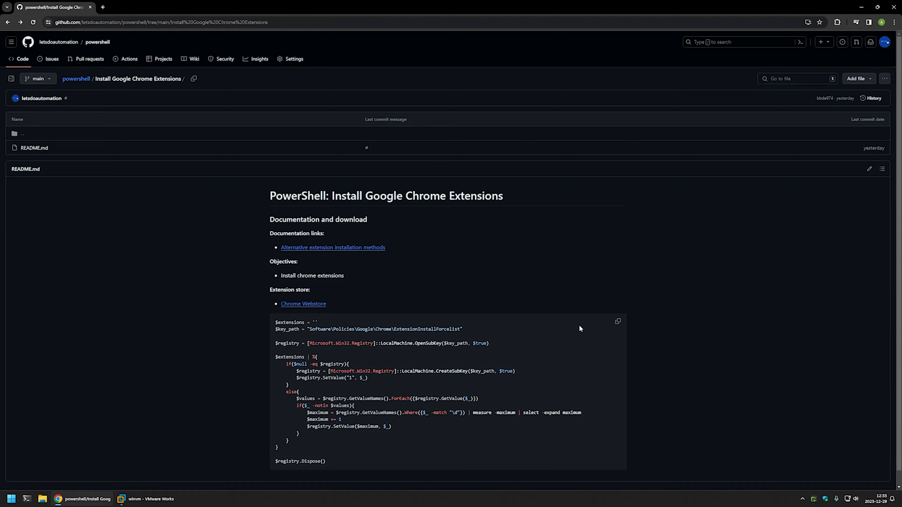
click(617, 321)
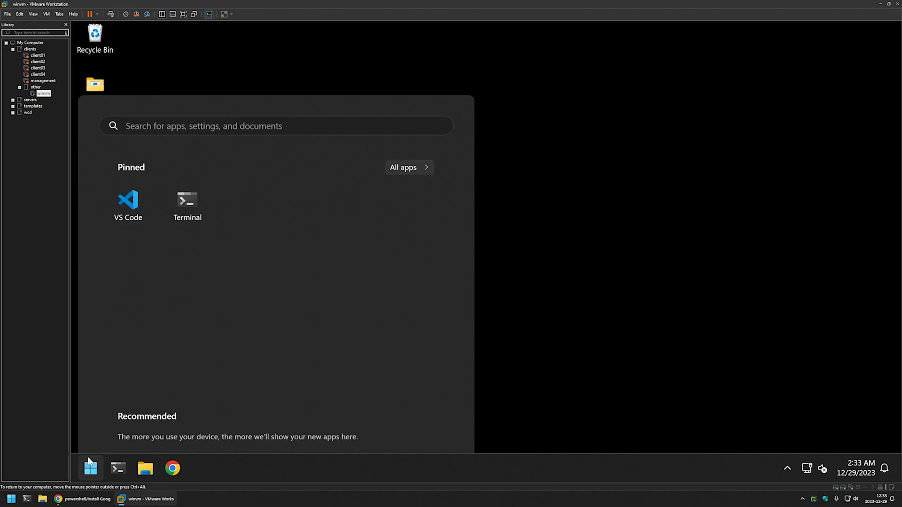
text(power)
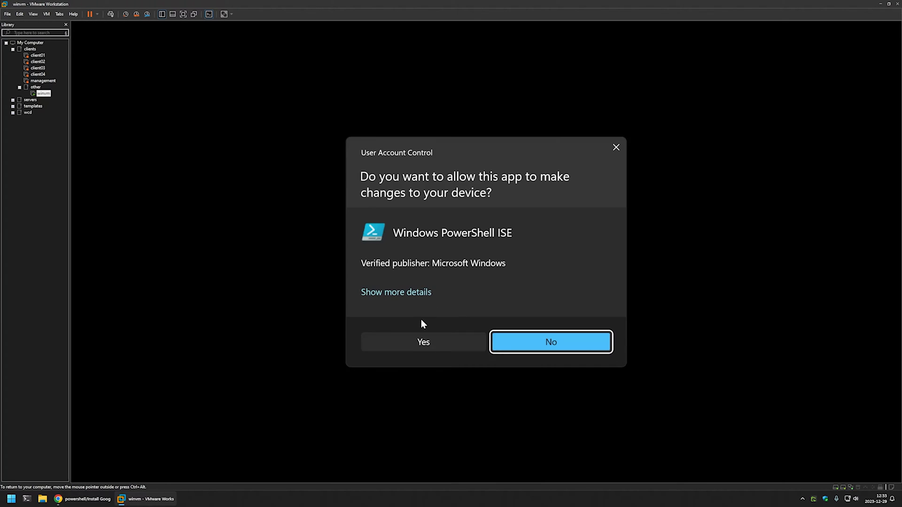
click(423, 342)
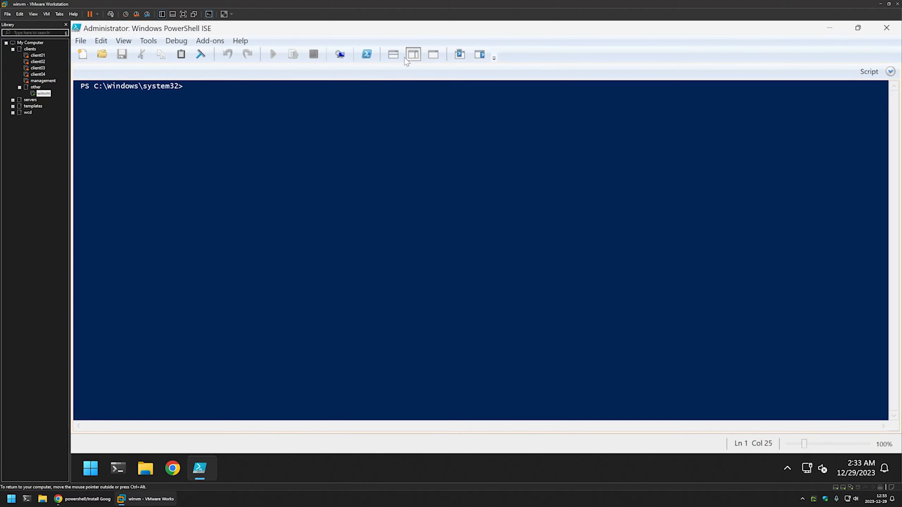
click(413, 53)
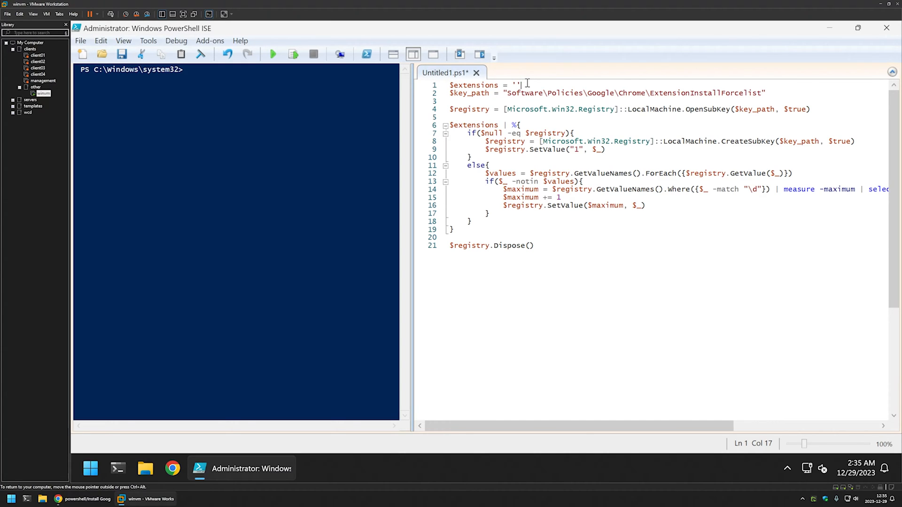
click(57, 499)
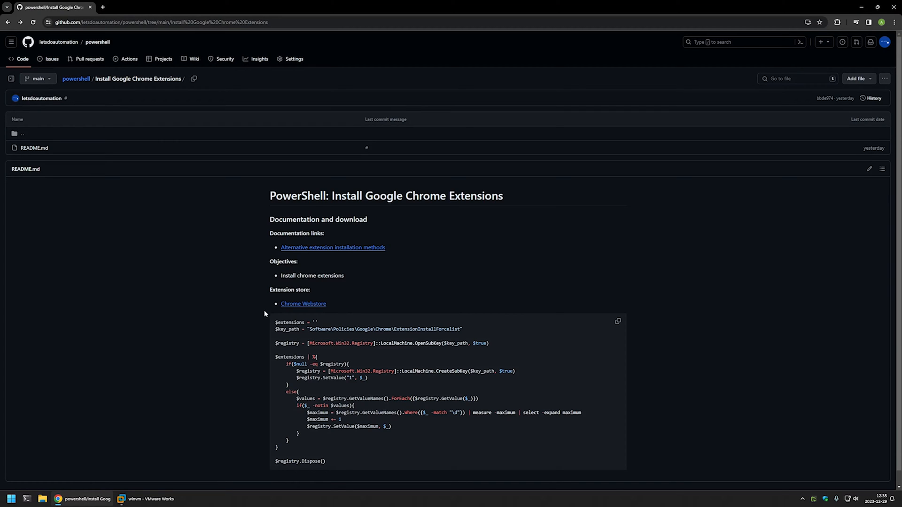
mouse_move(305, 300)
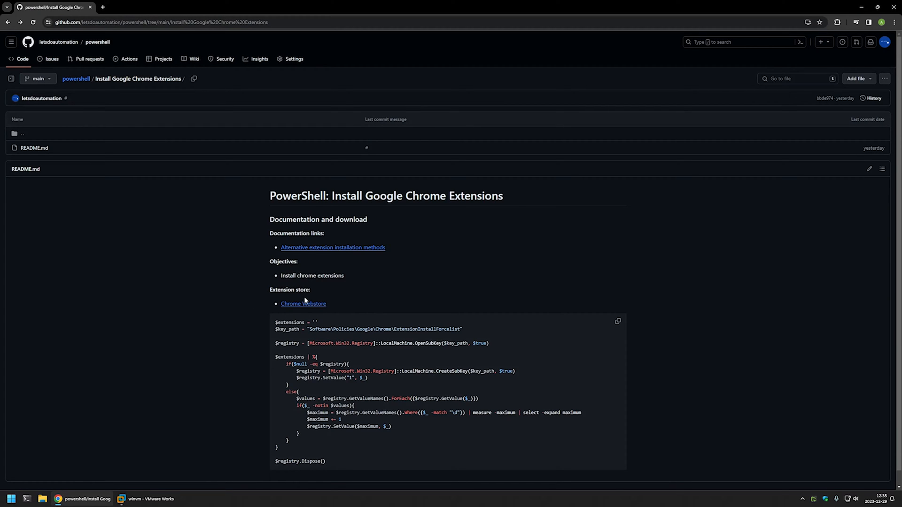
right_click(303, 304)
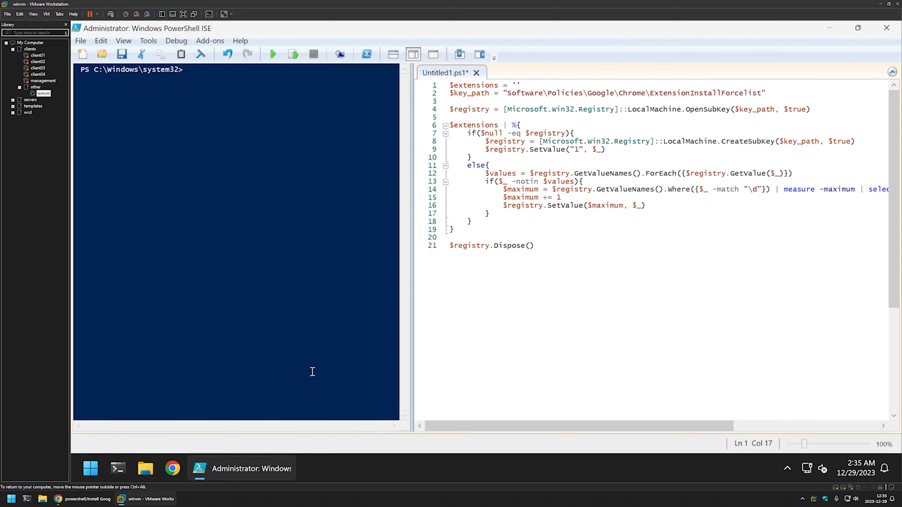
Open the Chrome Web Store in the VM's browser and open Google Translate in a new tab
click(172, 468)
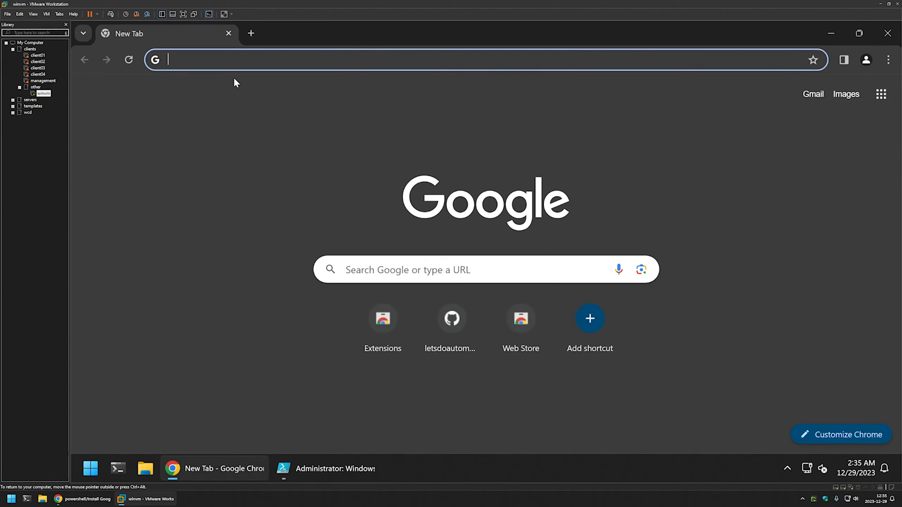
click(520, 319)
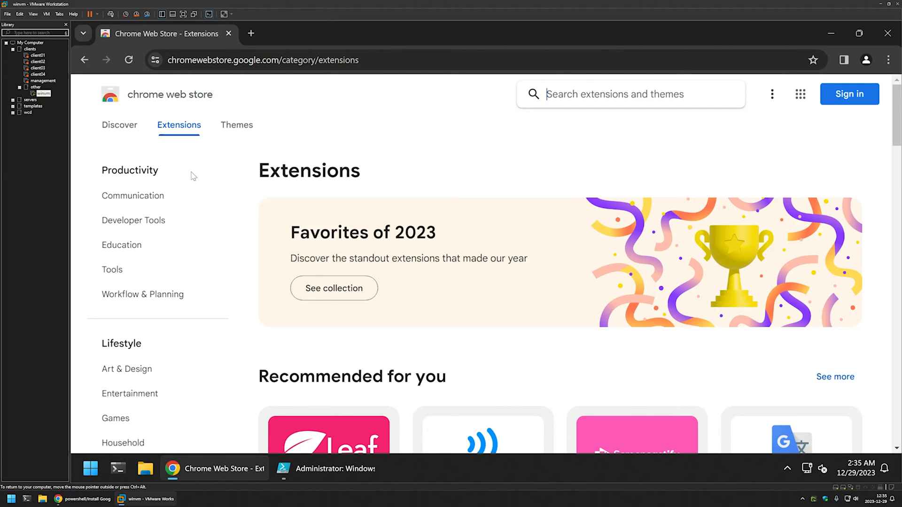
scroll(down, 3)
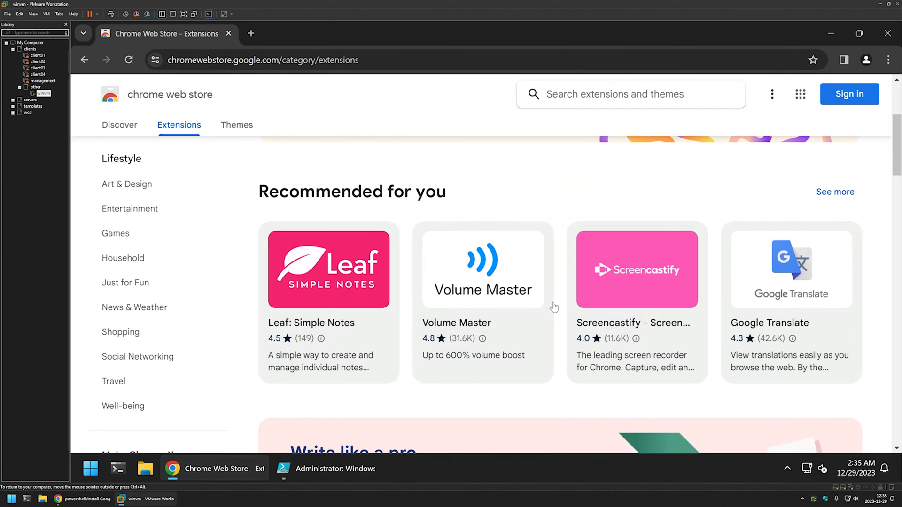
scroll(down, 3)
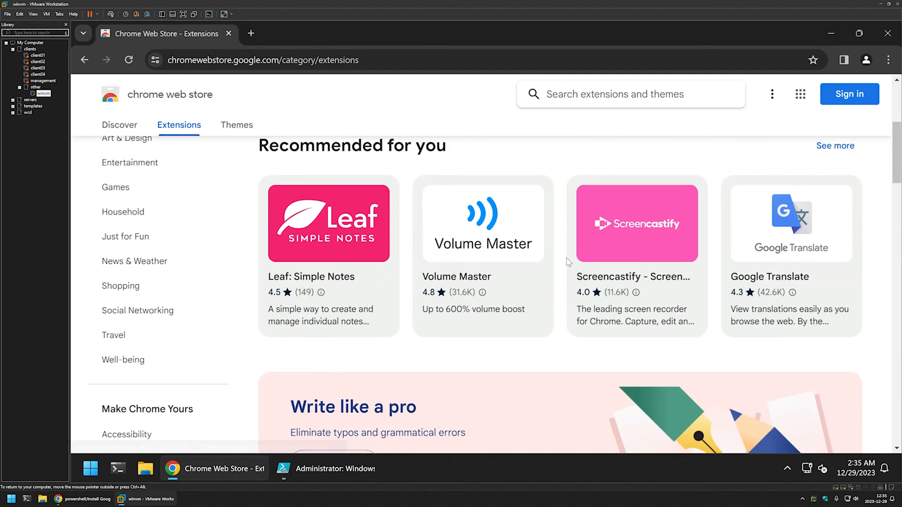
scroll(down, 3)
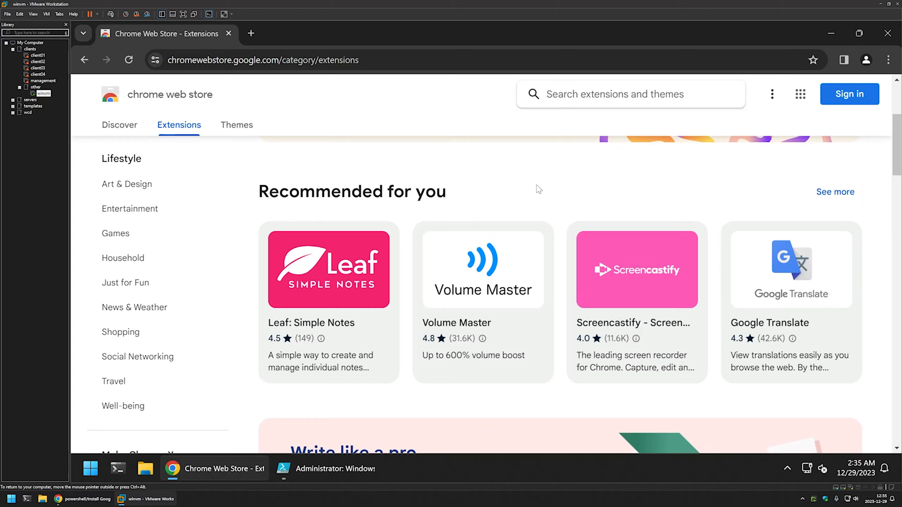
mouse_move(829, 316)
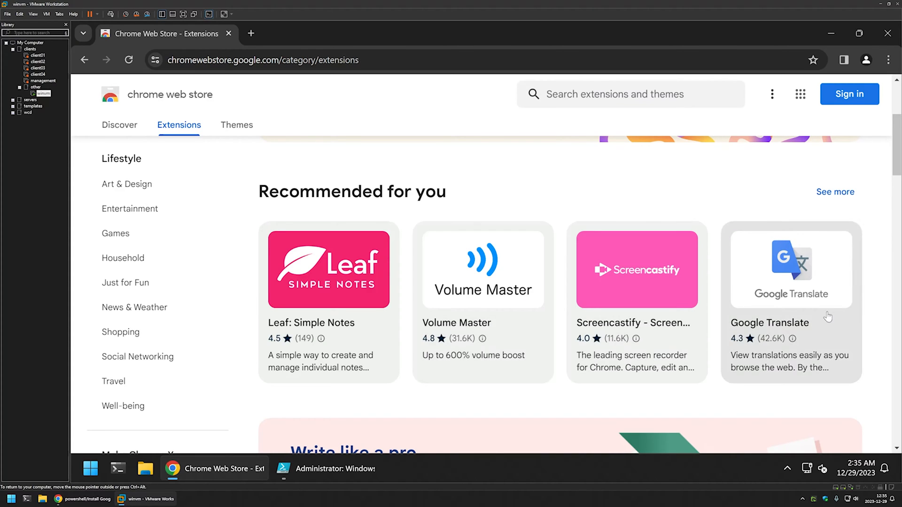
click(791, 267)
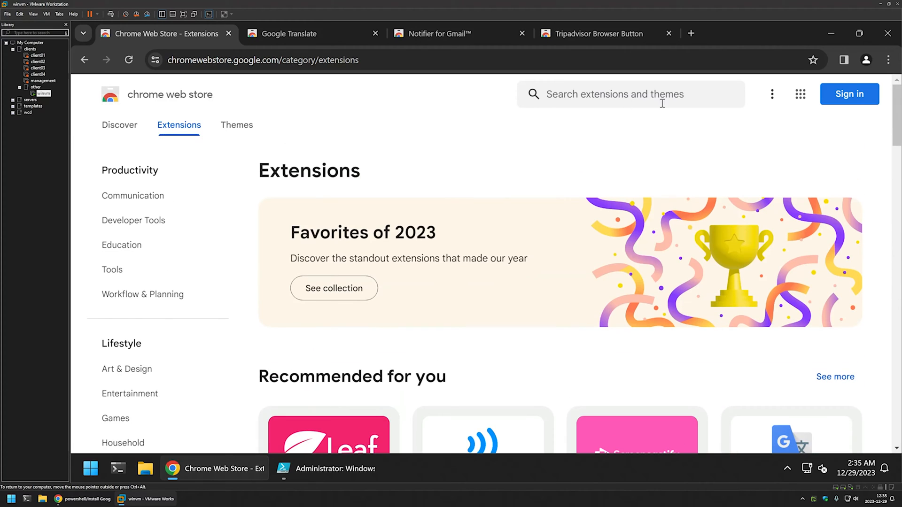
Check installed extensions, then return to the Google Translate store page
click(889, 60)
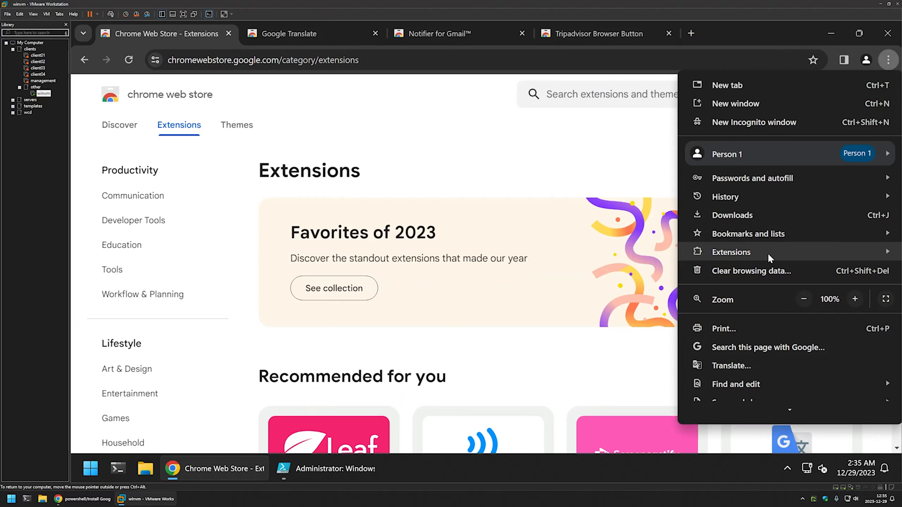
click(731, 252)
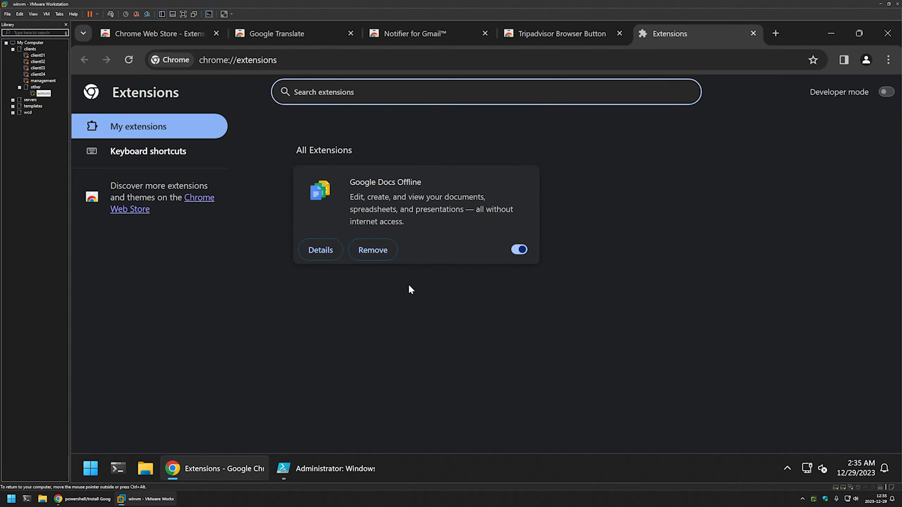
mouse_move(399, 180)
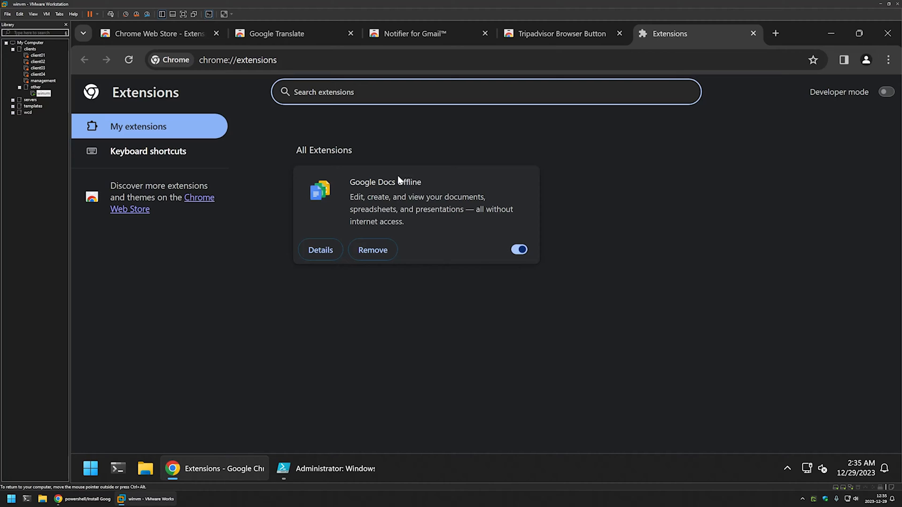
click(154, 33)
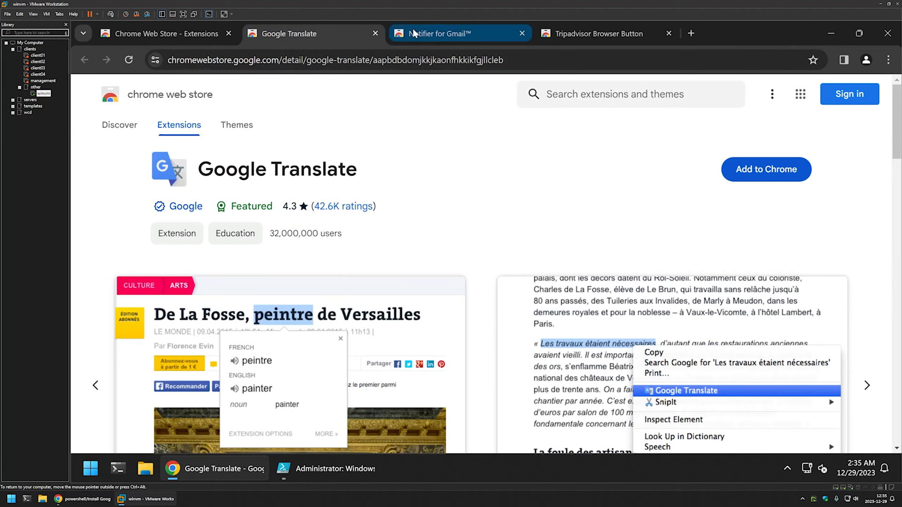
Paste Google Translate (aapbdbdomjkkjkaonfhkkikfgjllcleb), Notifier and Tripadvisor IDs, comma-separated, into $extensions
click(598, 34)
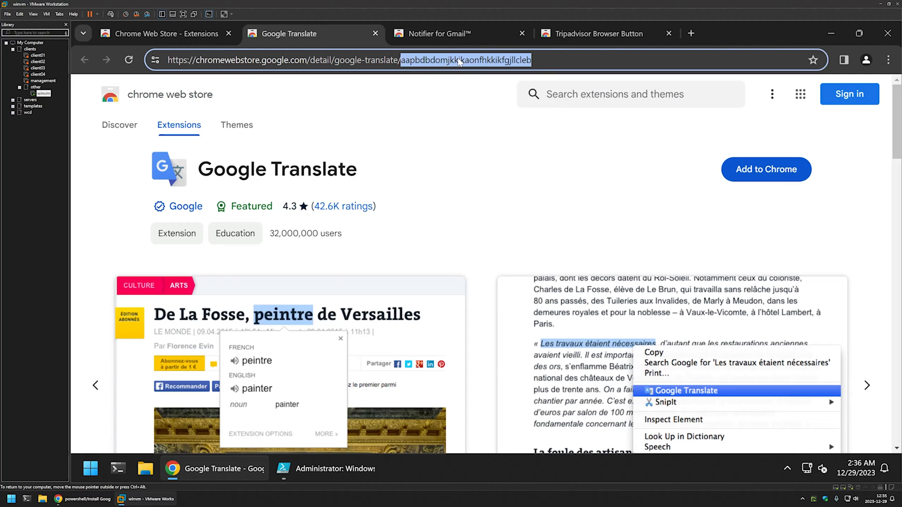
right_click(466, 60)
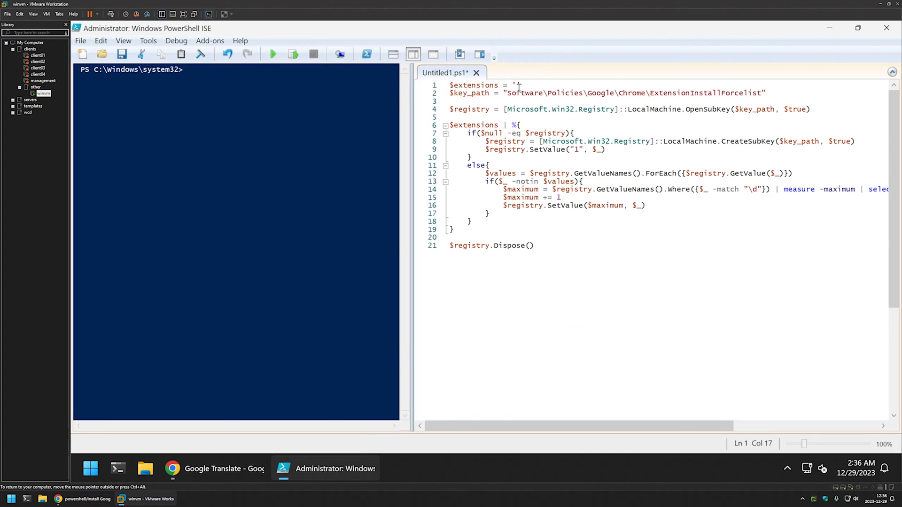
text(aapbdbdomjkkjkaonfhkkikfgjllcleb)
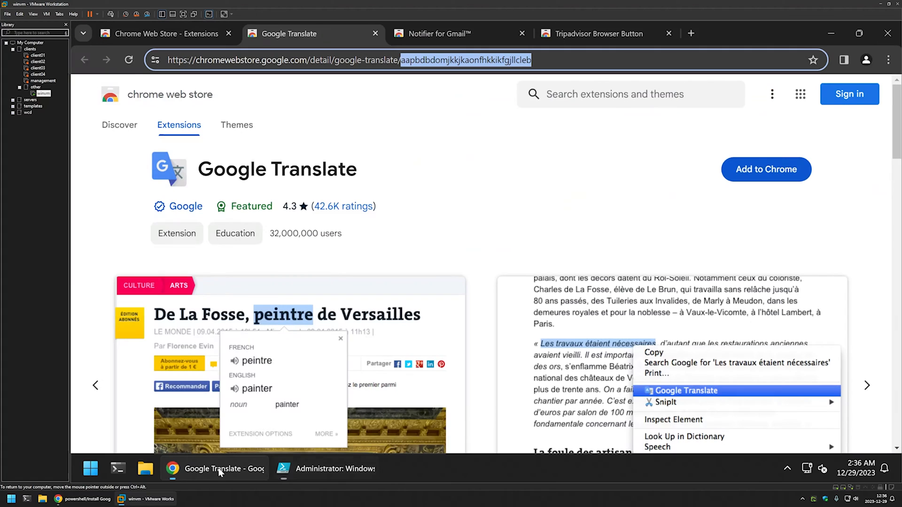
click(449, 33)
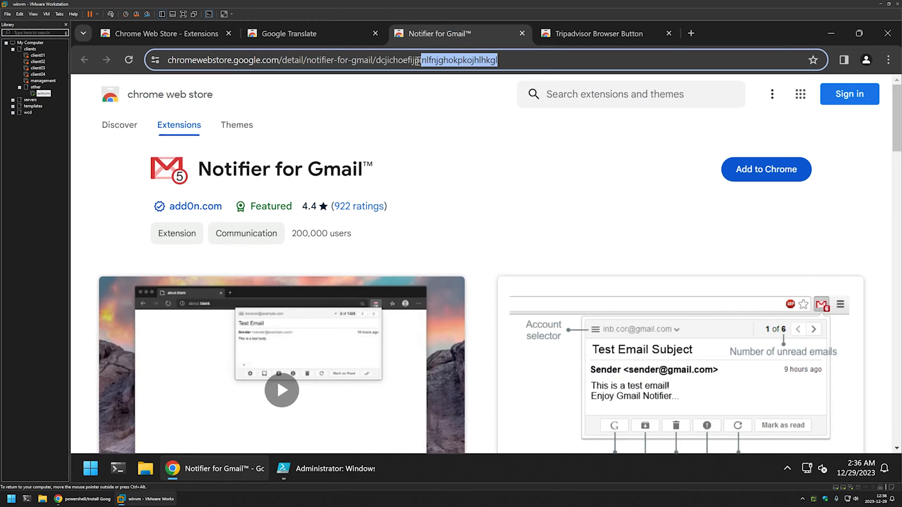
right_click(461, 60)
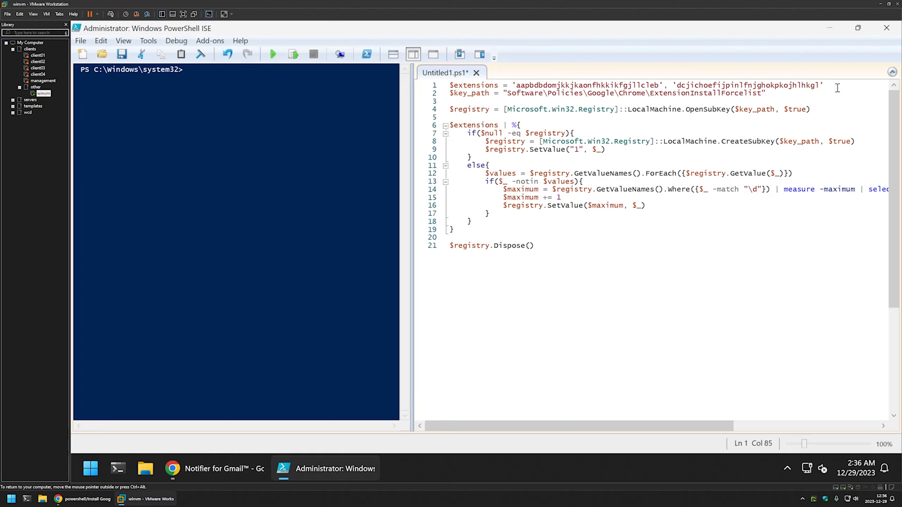
text(,)
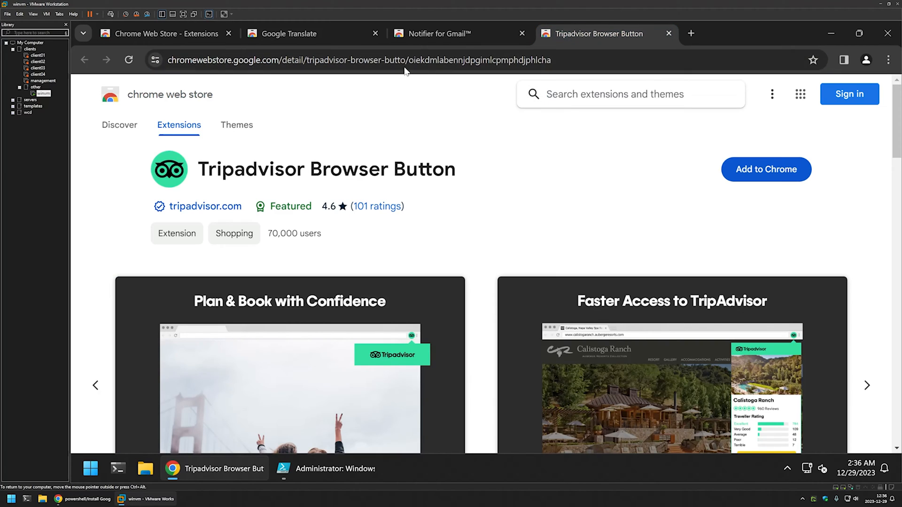
double_click(507, 59)
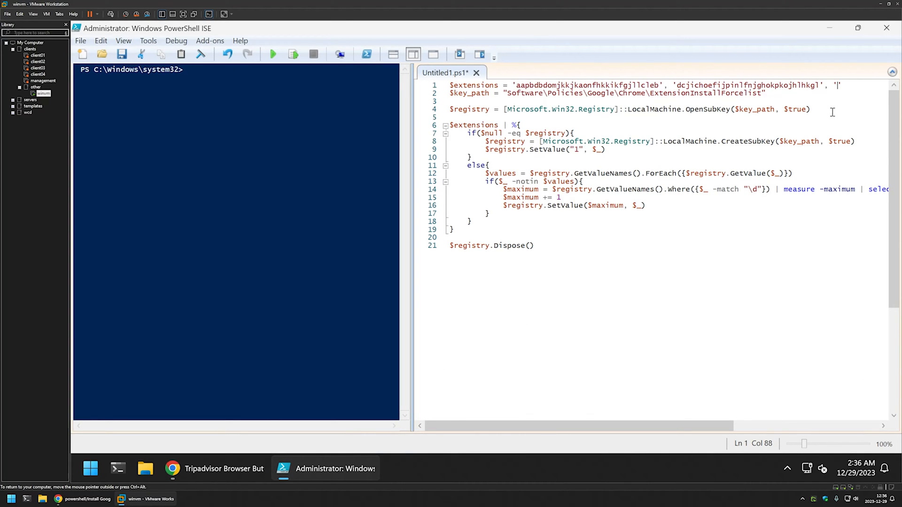
text(oiekdmlabenr)
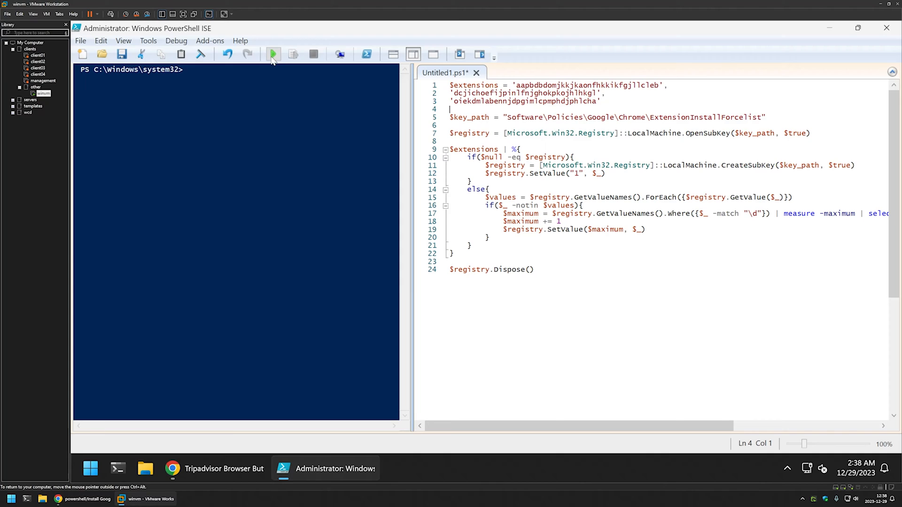
Run the force-install script, then open Chrome's Manage Extensions page
click(272, 54)
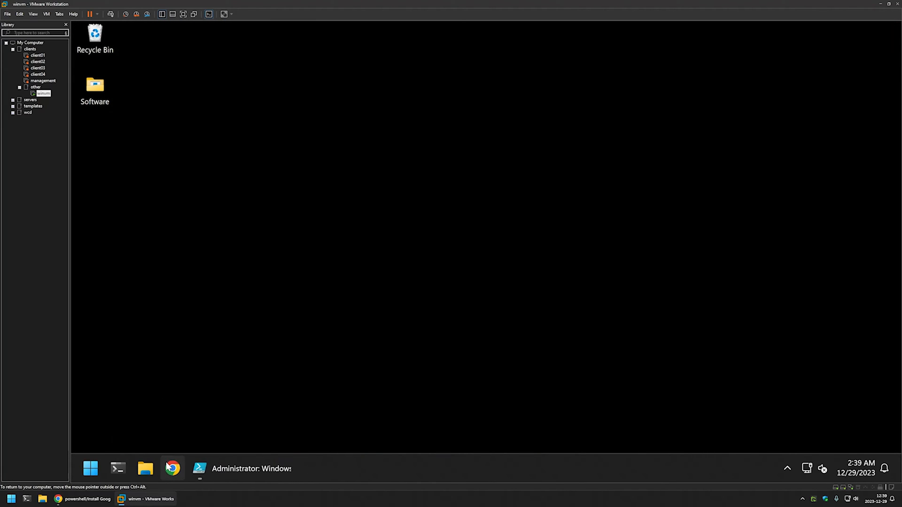
click(888, 60)
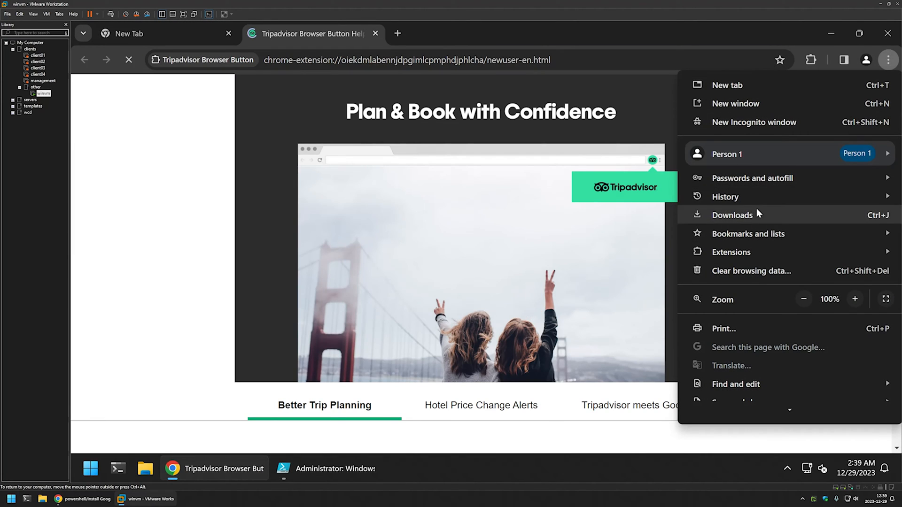
click(730, 252)
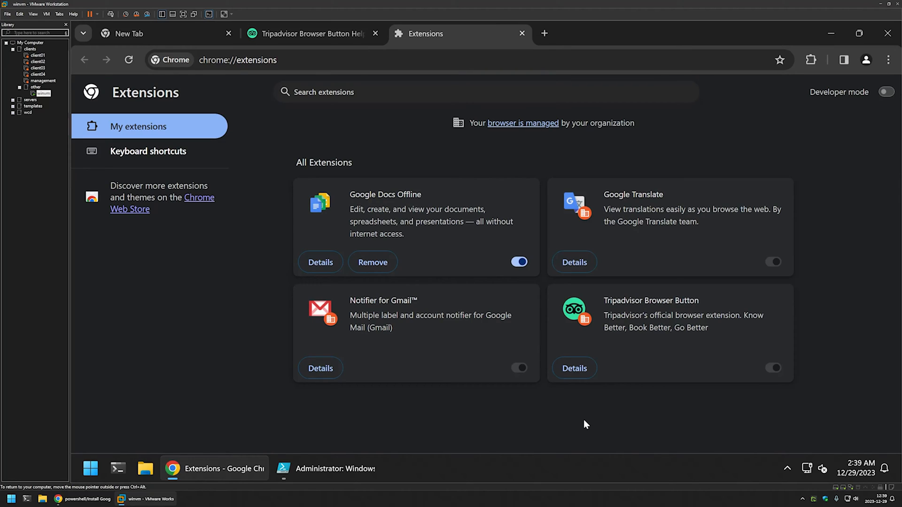
mouse_move(615, 373)
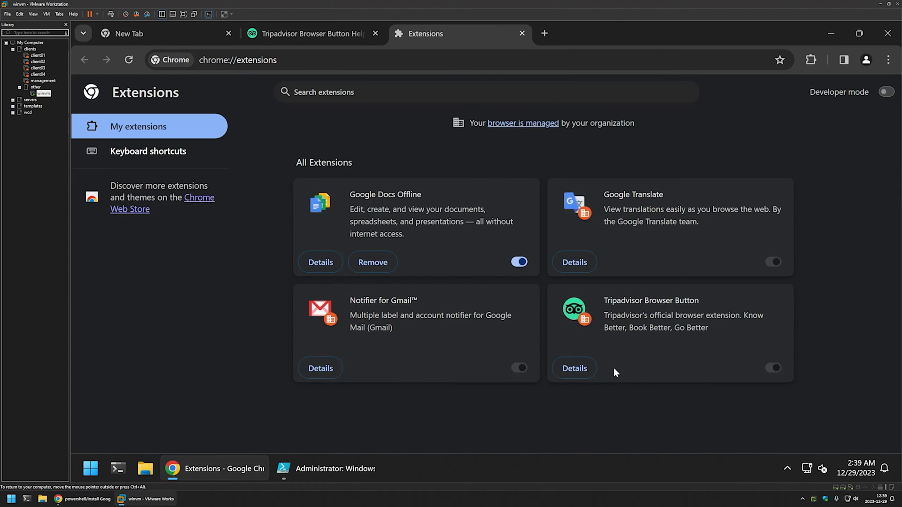
mouse_move(505, 415)
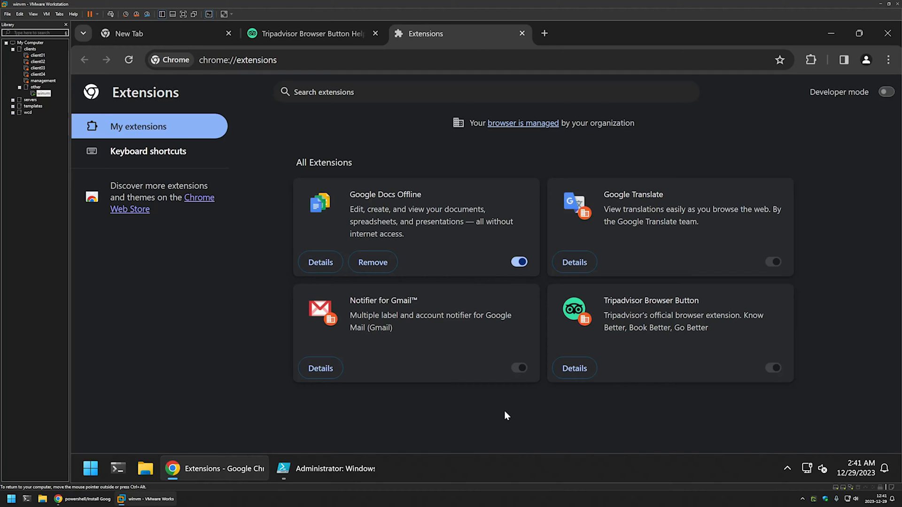
mouse_move(620, 290)
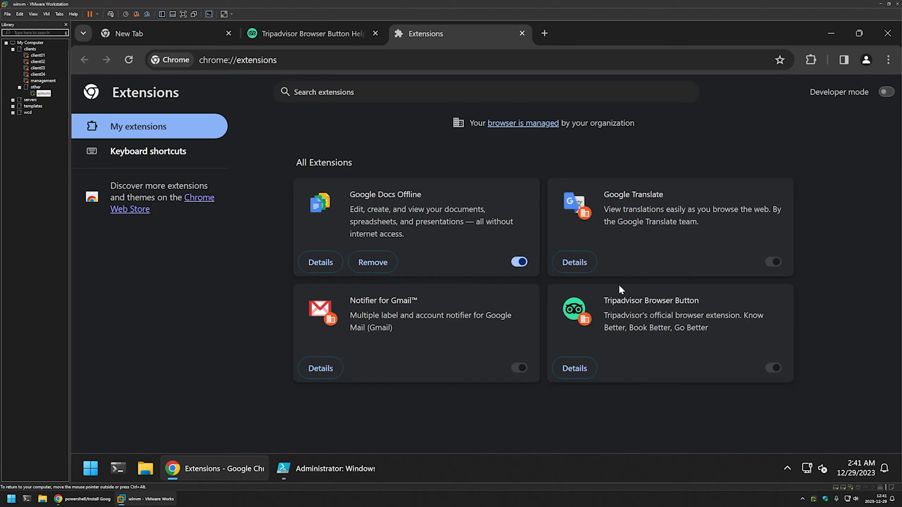
mouse_move(610, 311)
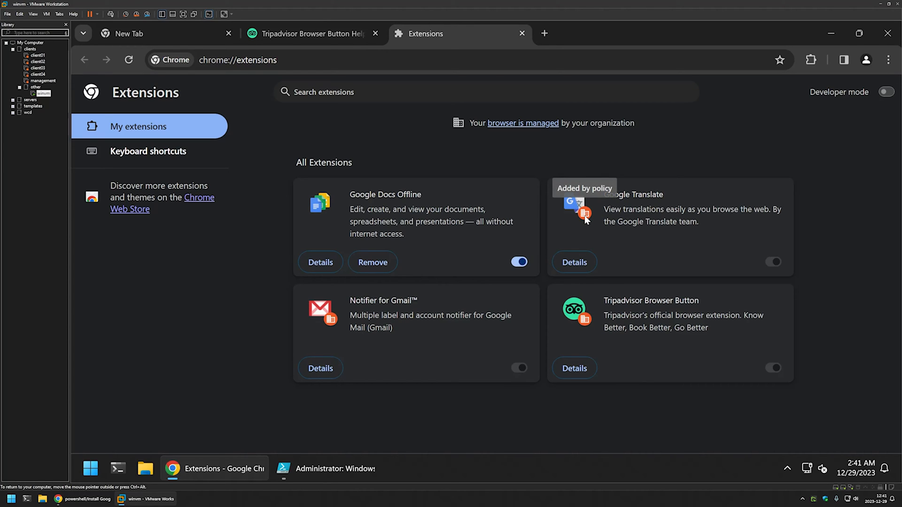
mouse_move(512, 410)
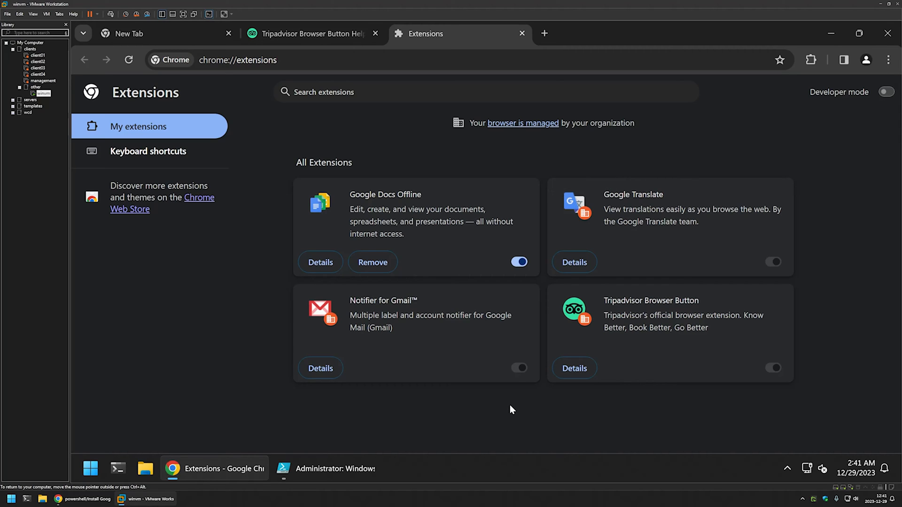
mouse_move(379, 369)
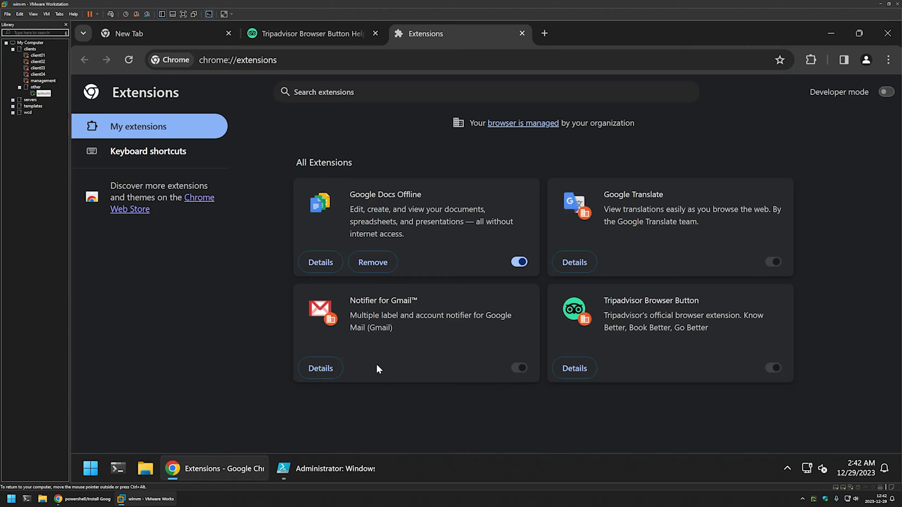
mouse_move(690, 204)
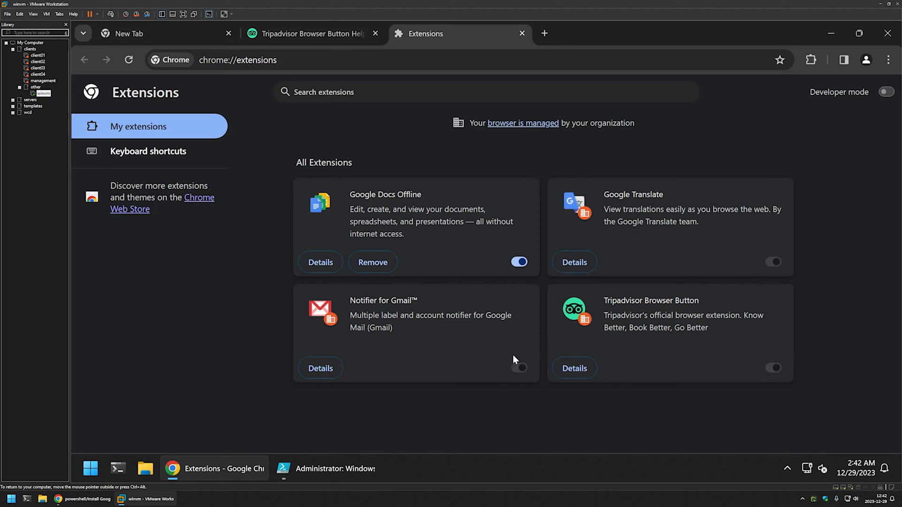
mouse_move(340, 250)
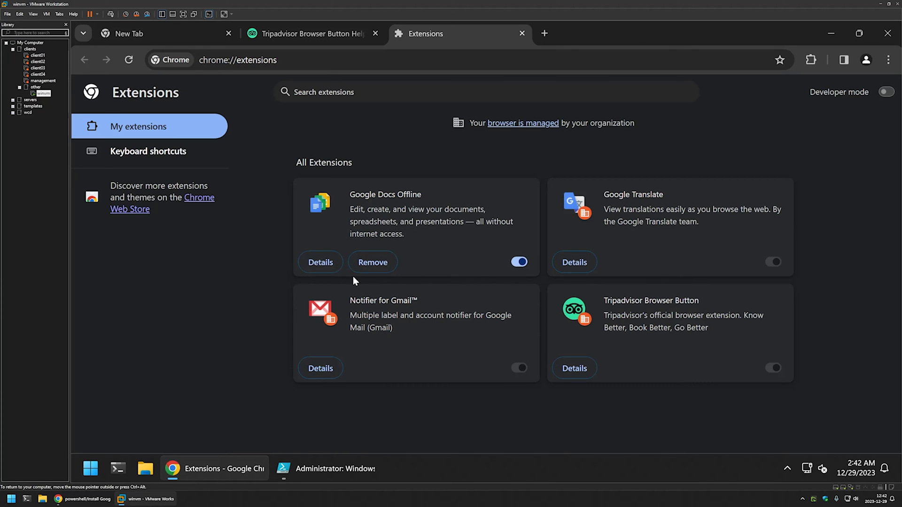
mouse_move(549, 171)
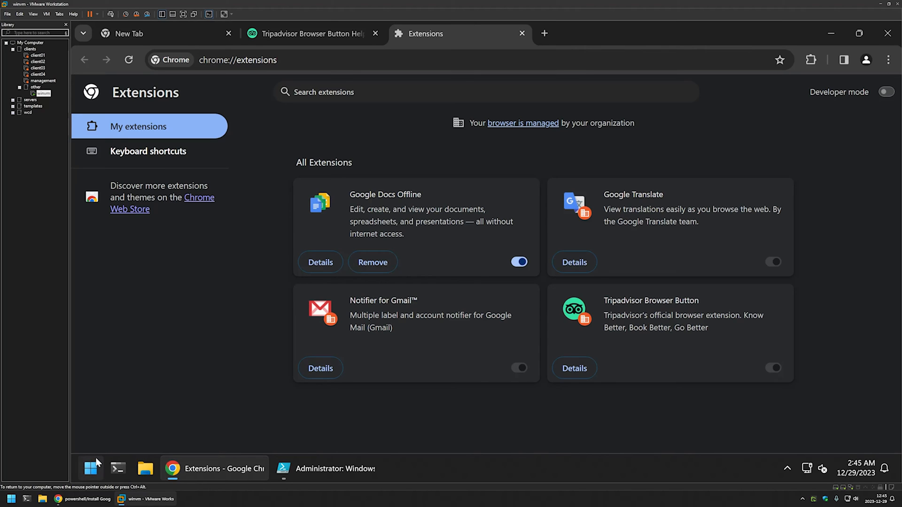
Open regedit as administrator and select an ExtensionInstallForcelist entry's context menu
text(regedit)
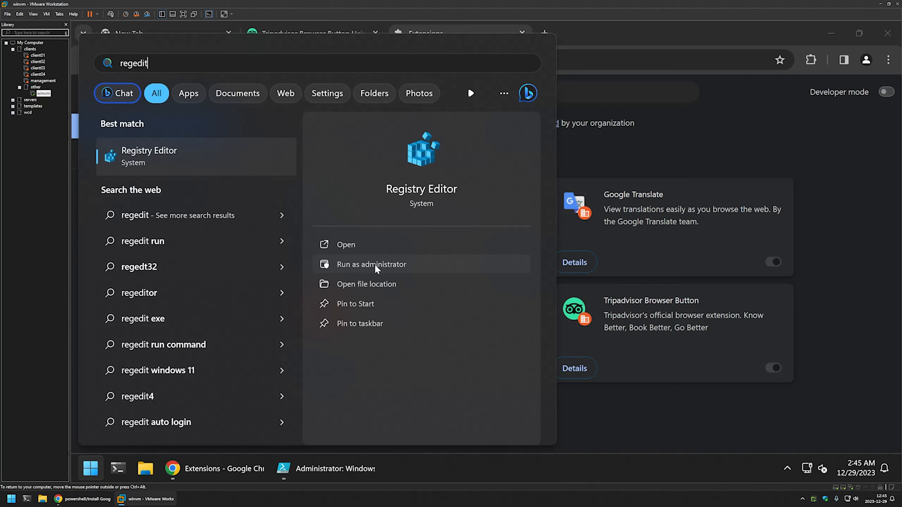
click(372, 264)
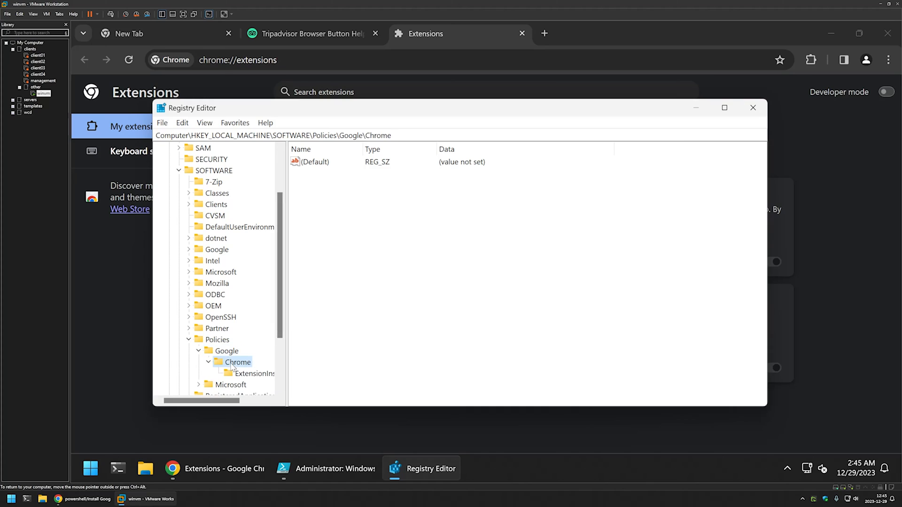
click(253, 373)
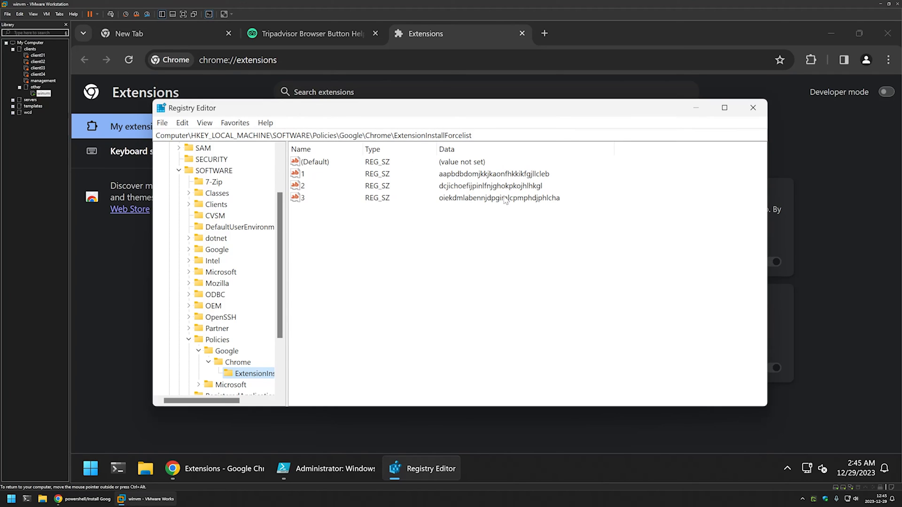
right_click(302, 174)
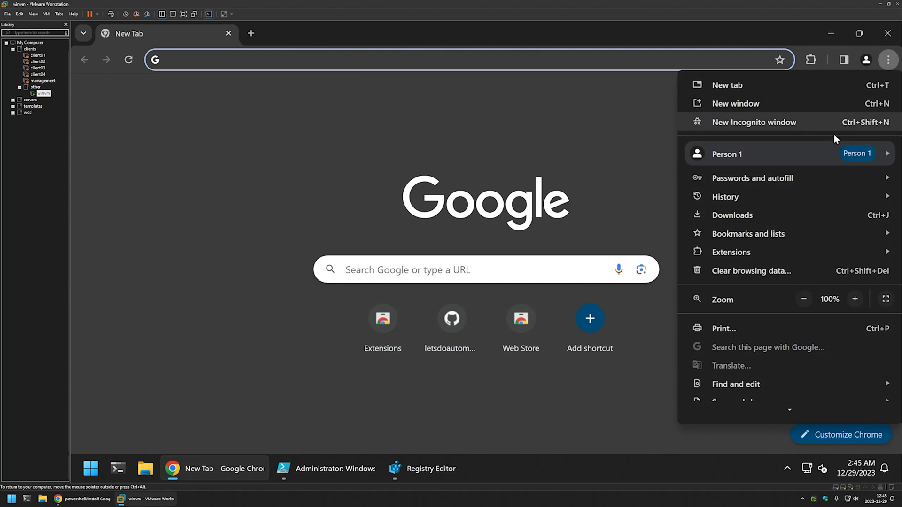
Reopen Chrome's extensions page to confirm Notifier for Gmail is gone
click(730, 252)
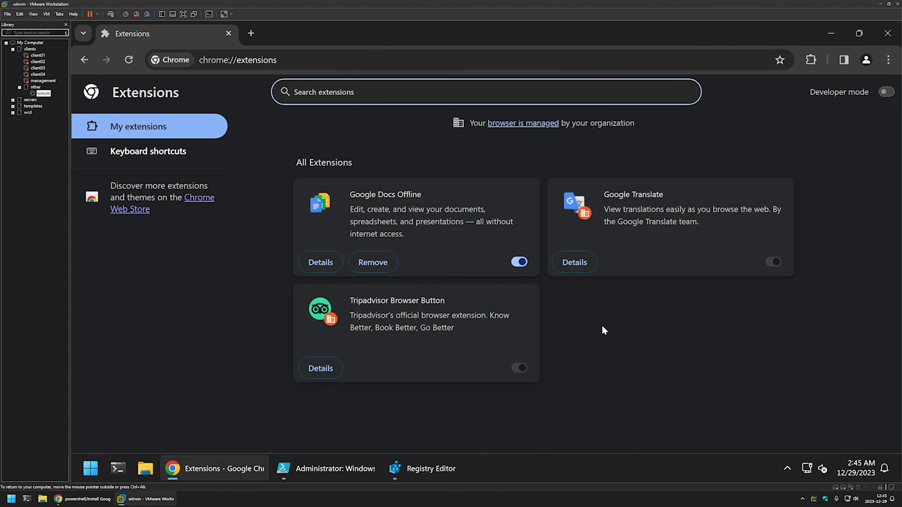
mouse_move(574, 320)
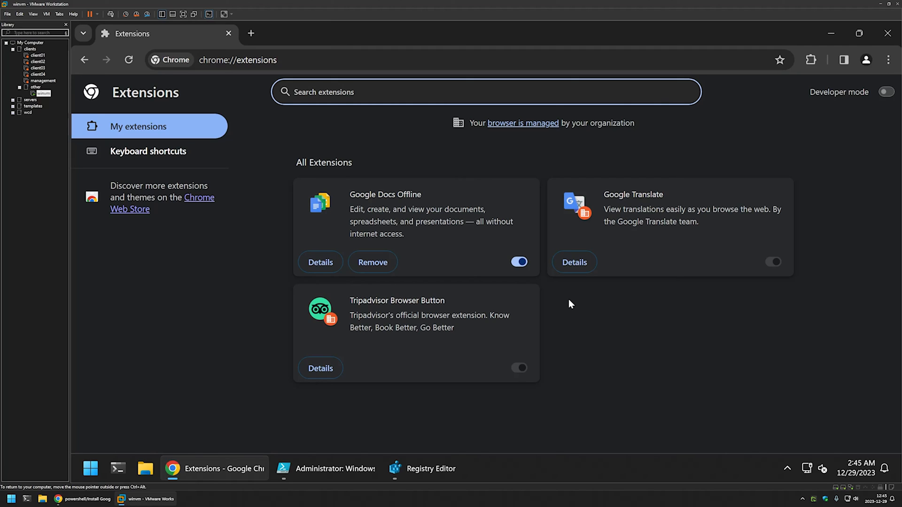
click(345, 92)
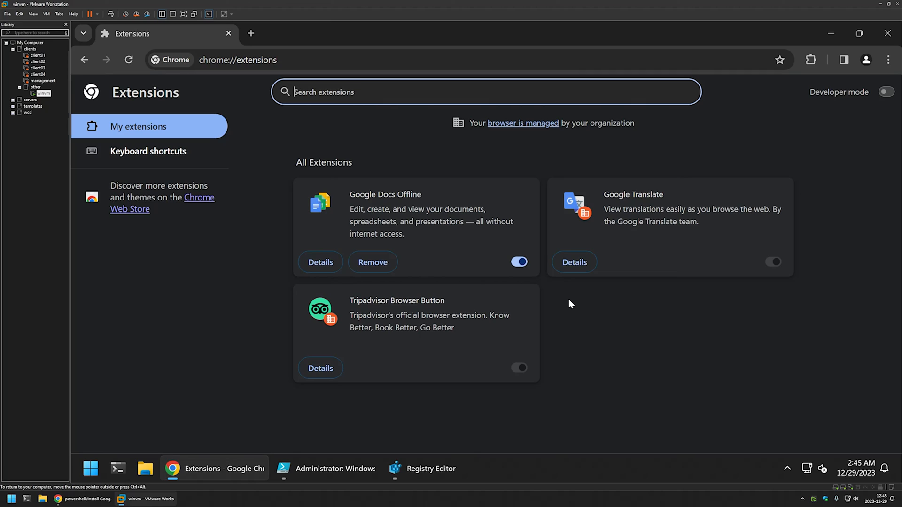